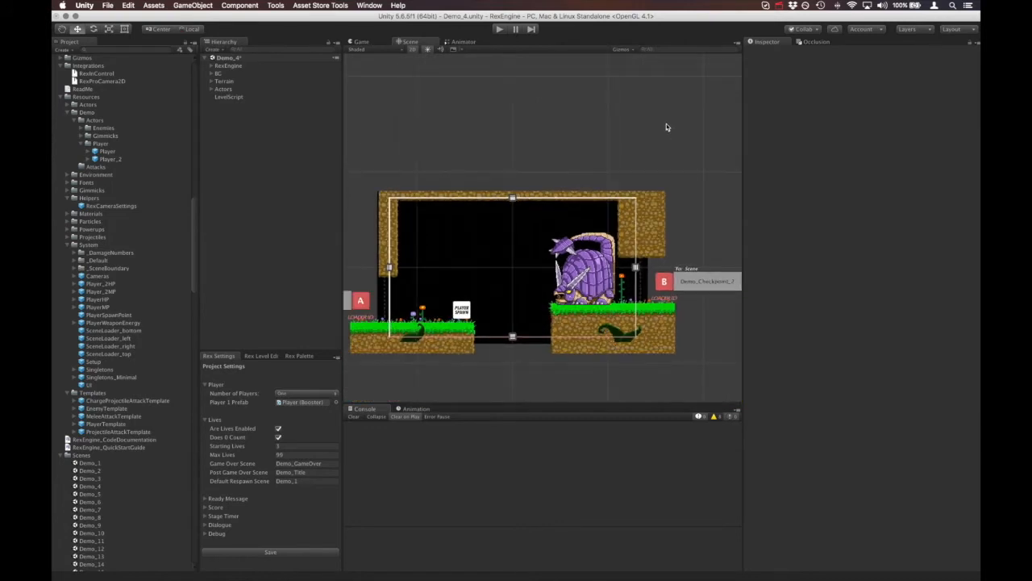
mouse_move(664, 129)
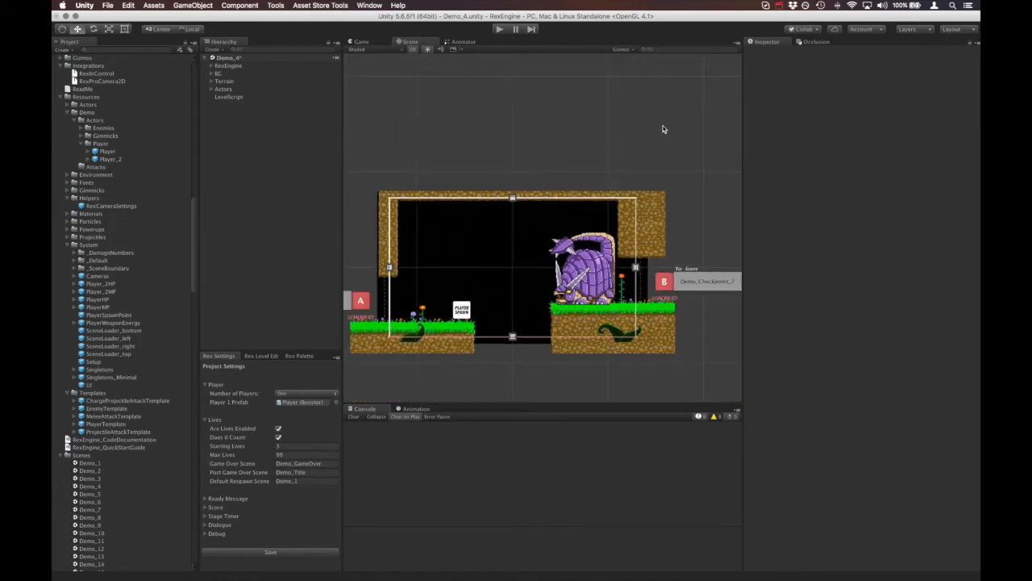
mouse_move(632, 143)
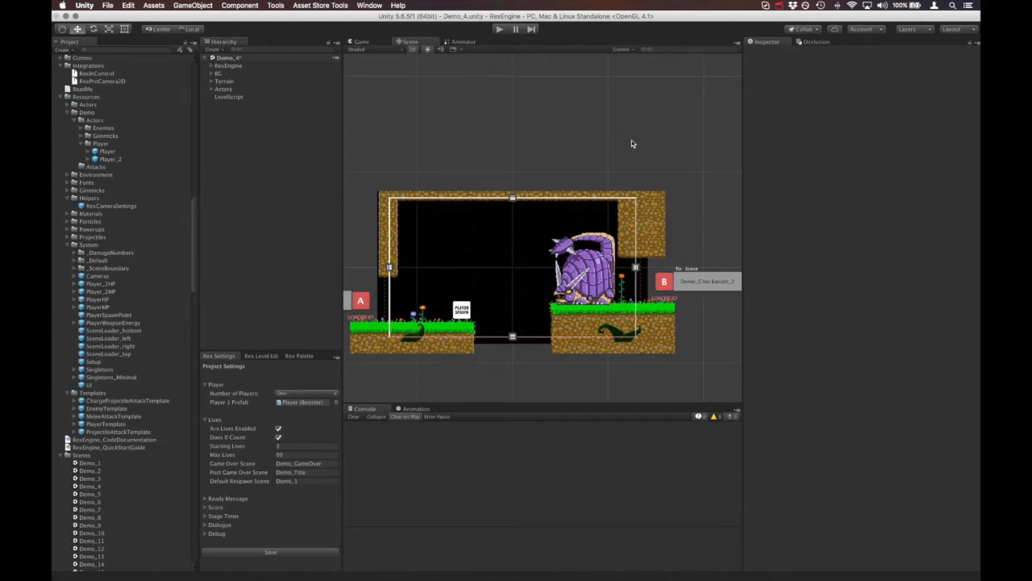
mouse_move(445, 337)
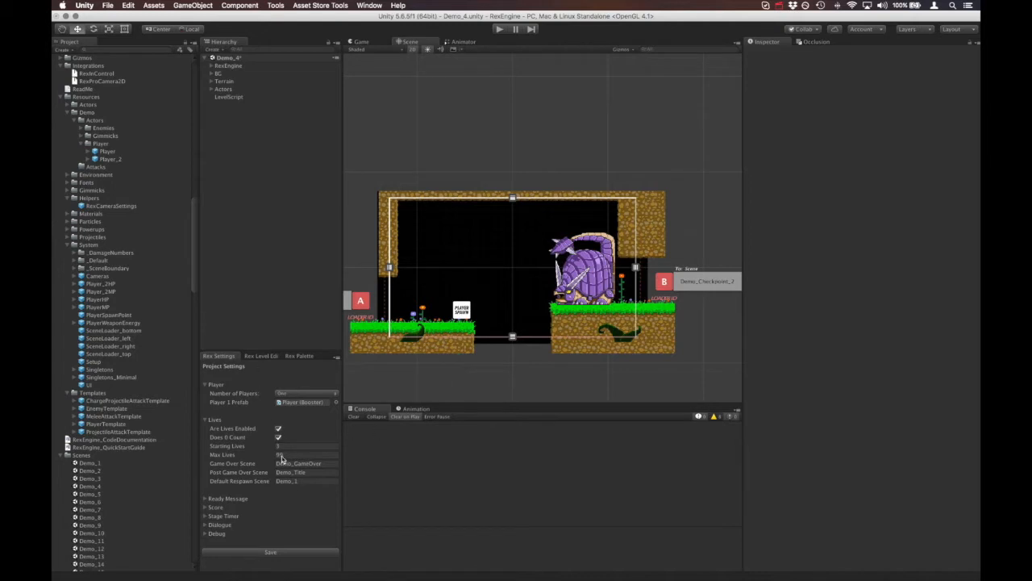
In Rex Engine settings, disable lives and save, then re-enable lives and edit Starting Lives
left_click(369, 5)
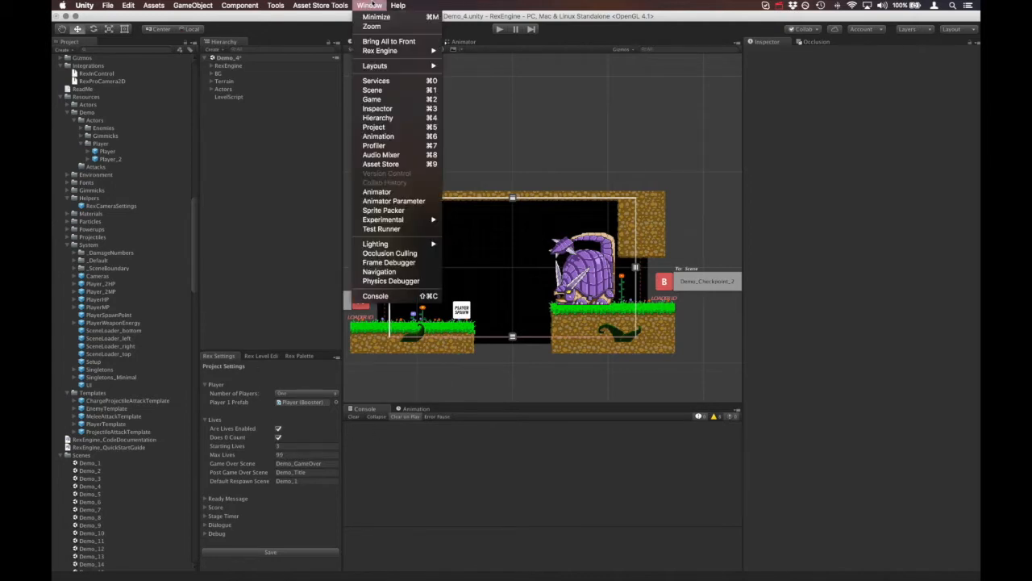
mouse_move(380, 50)
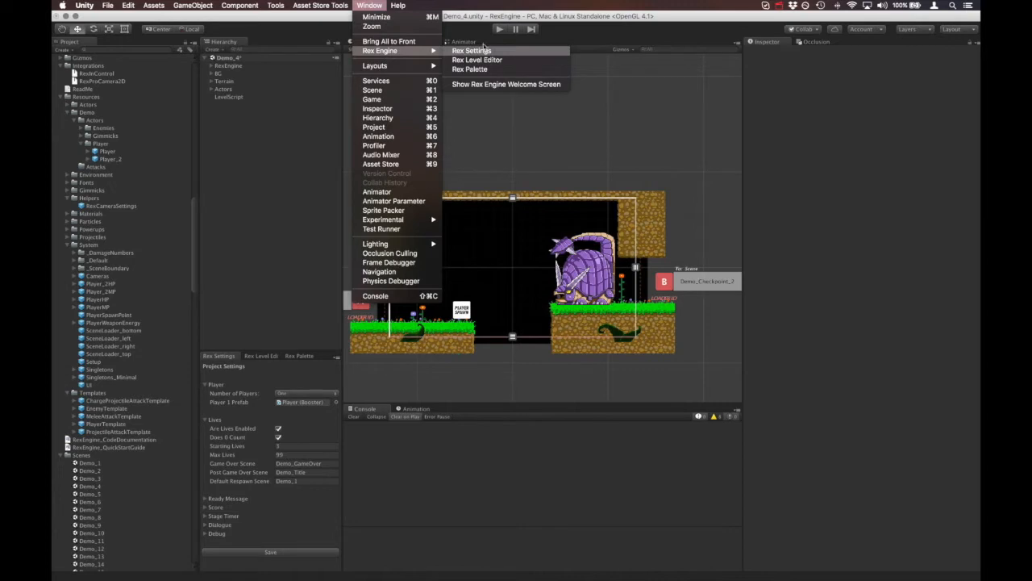
left_click(471, 50)
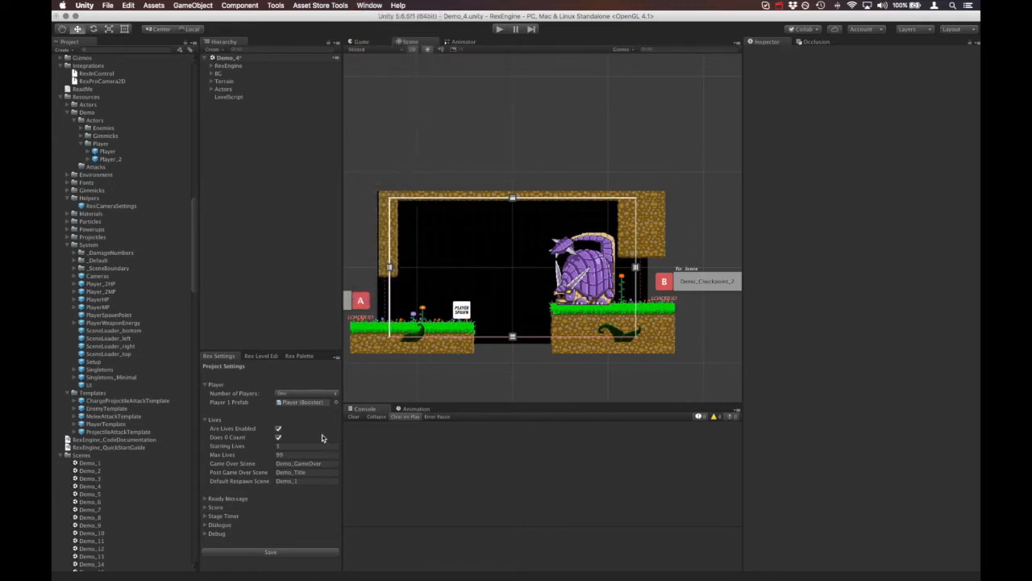
mouse_move(226, 446)
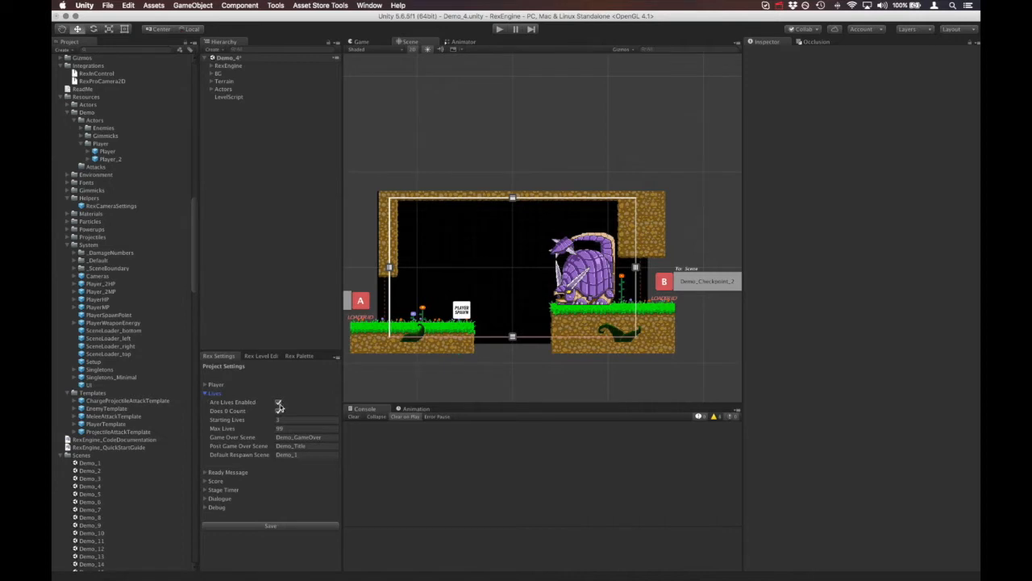
left_click(278, 402)
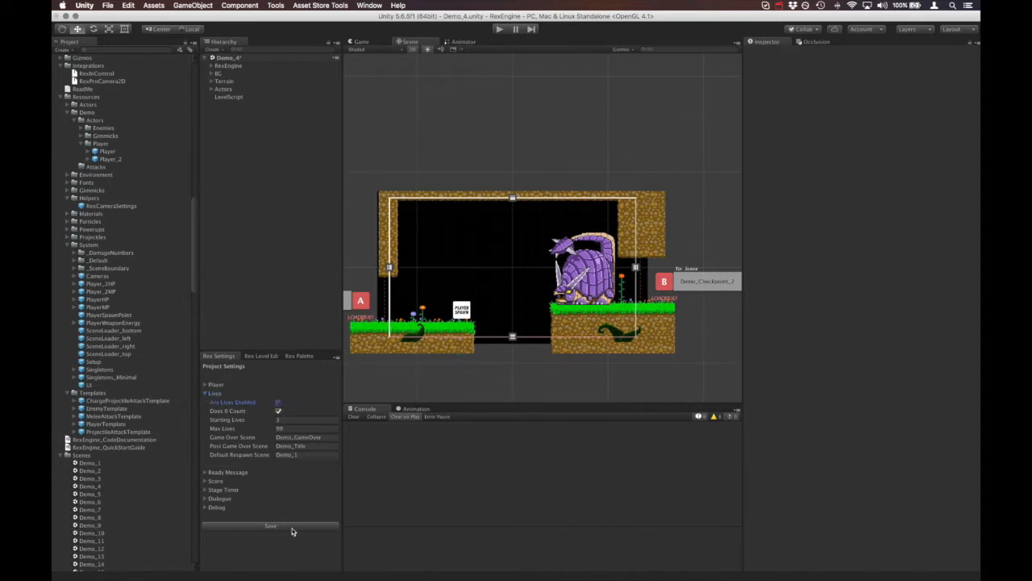
left_click(271, 525)
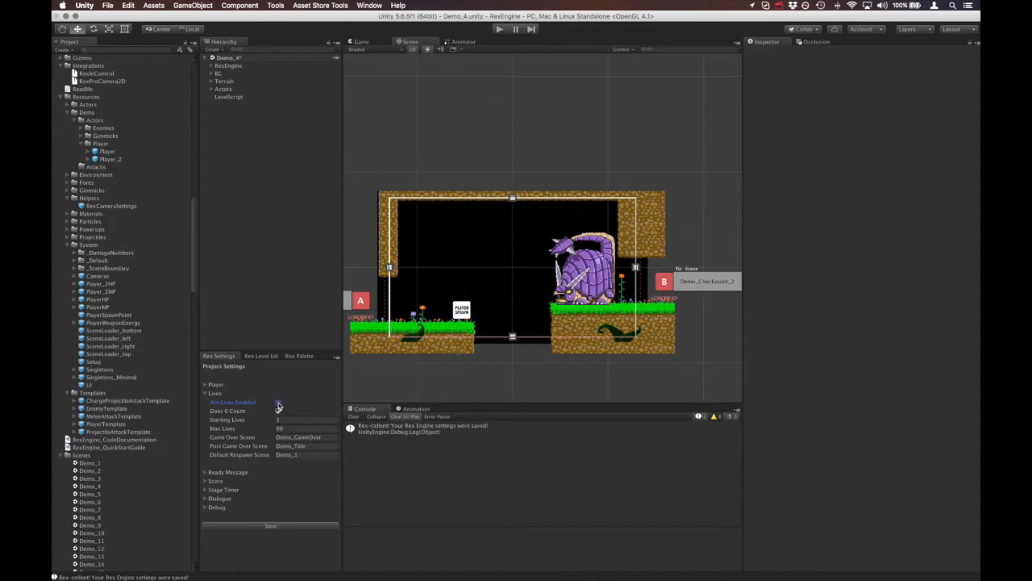
left_click(279, 401)
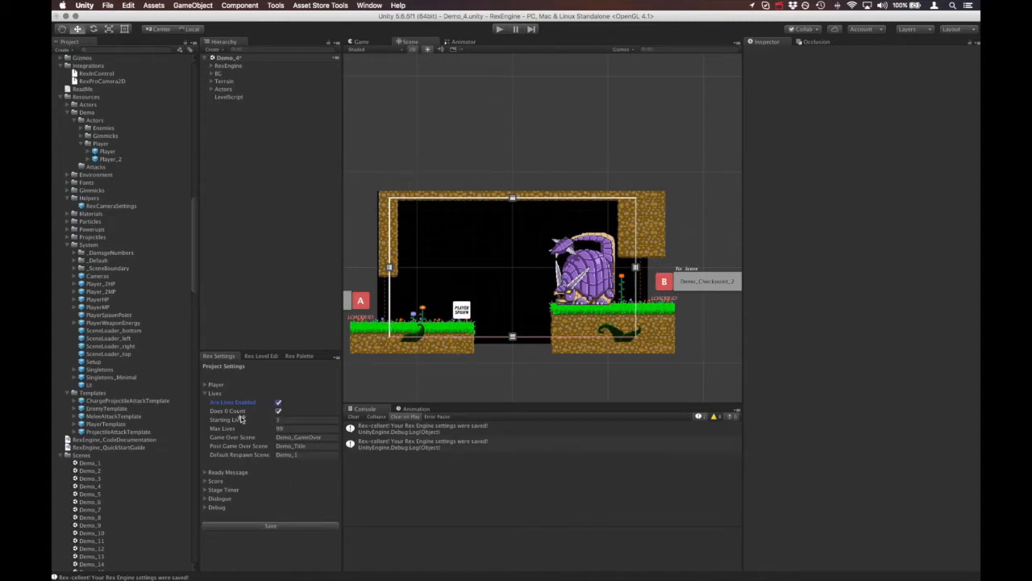
mouse_move(227, 411)
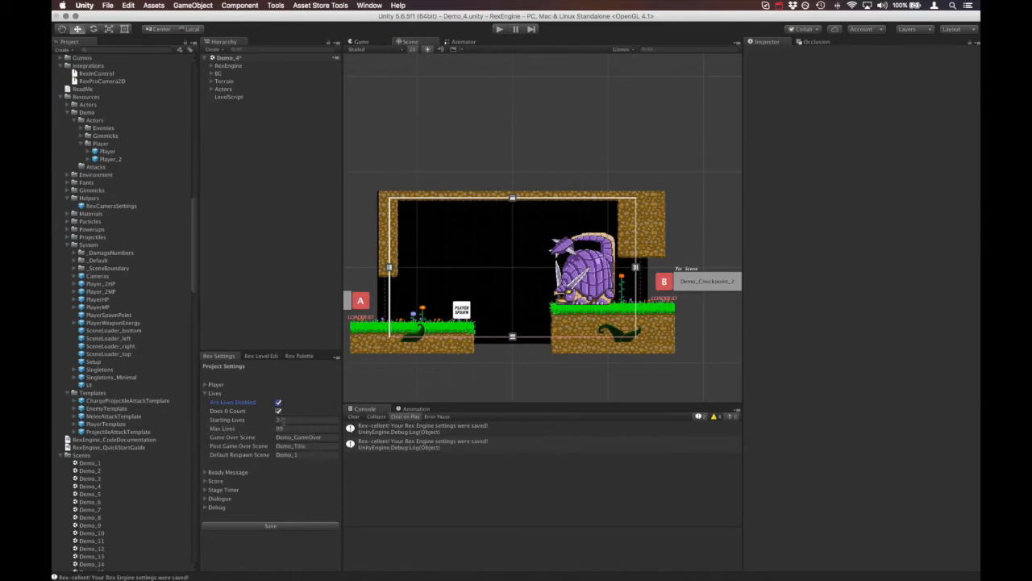
left_click(306, 419)
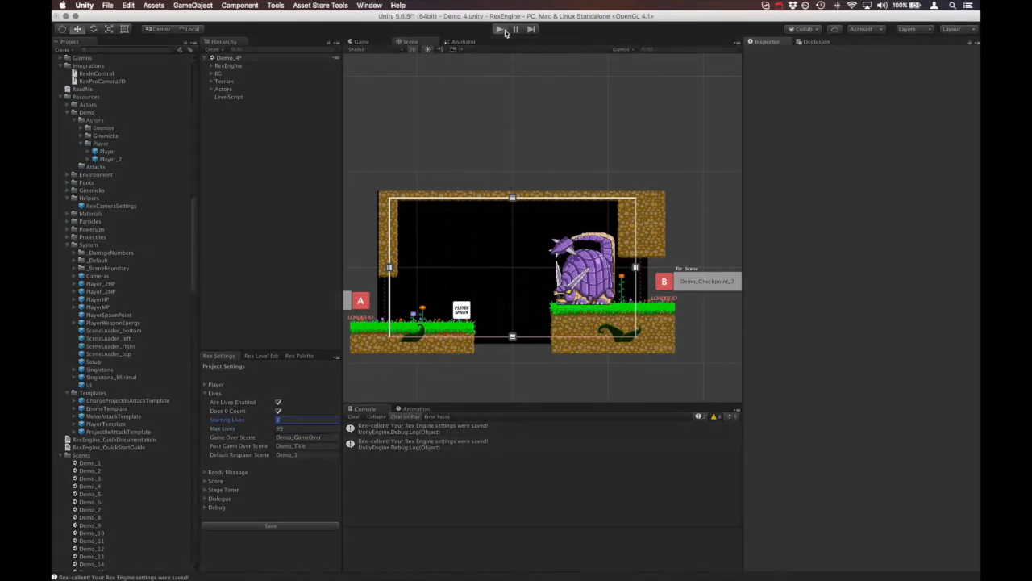
Play-test the level with 3 lives, then change Starting Lives to 12
left_click(498, 29)
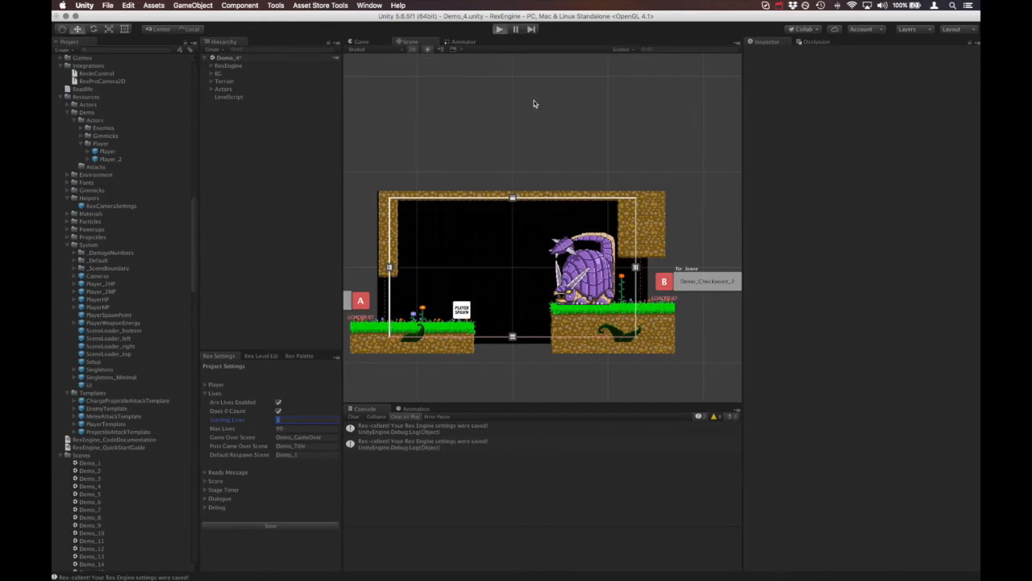
left_click(498, 29)
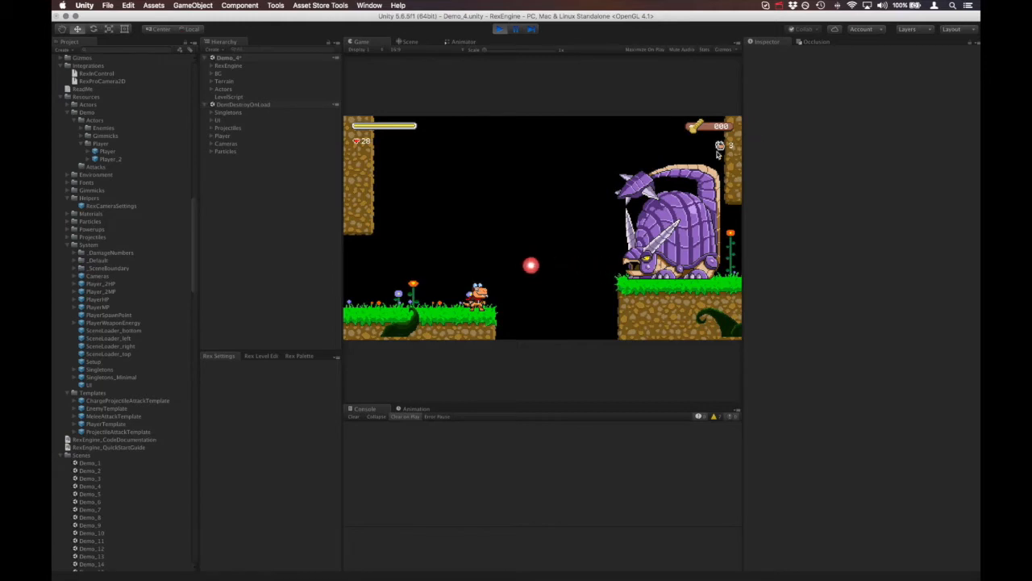
left_click(499, 29)
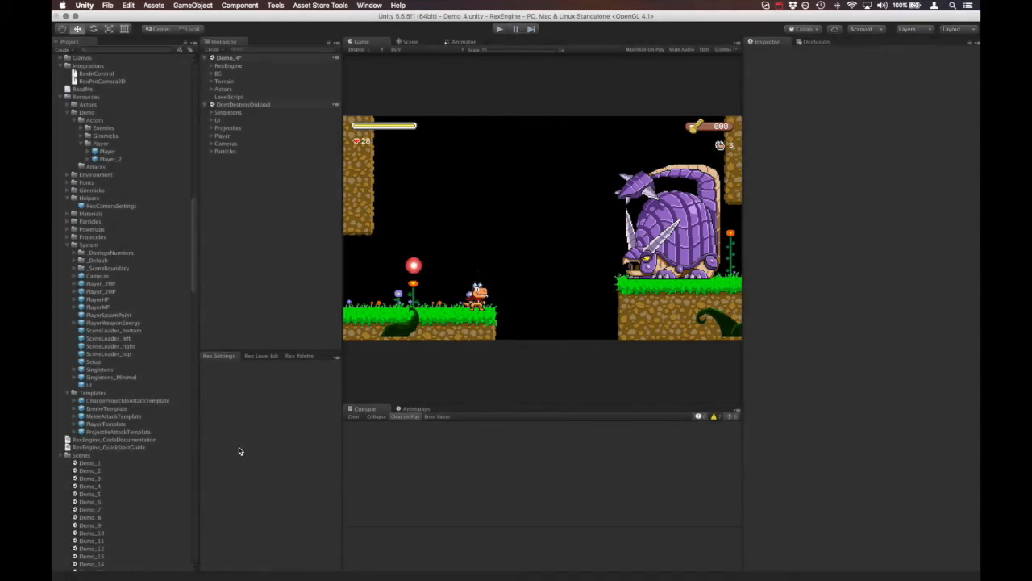
left_click(411, 42)
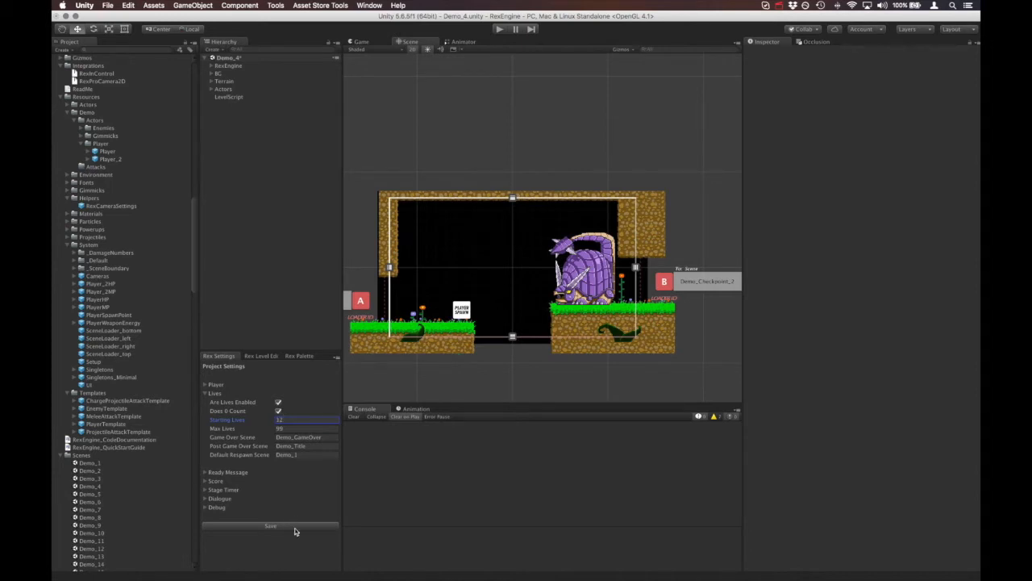
Save Starting Lives of 12 and play-test losing a life, respawning with 11 lives
left_click(270, 526)
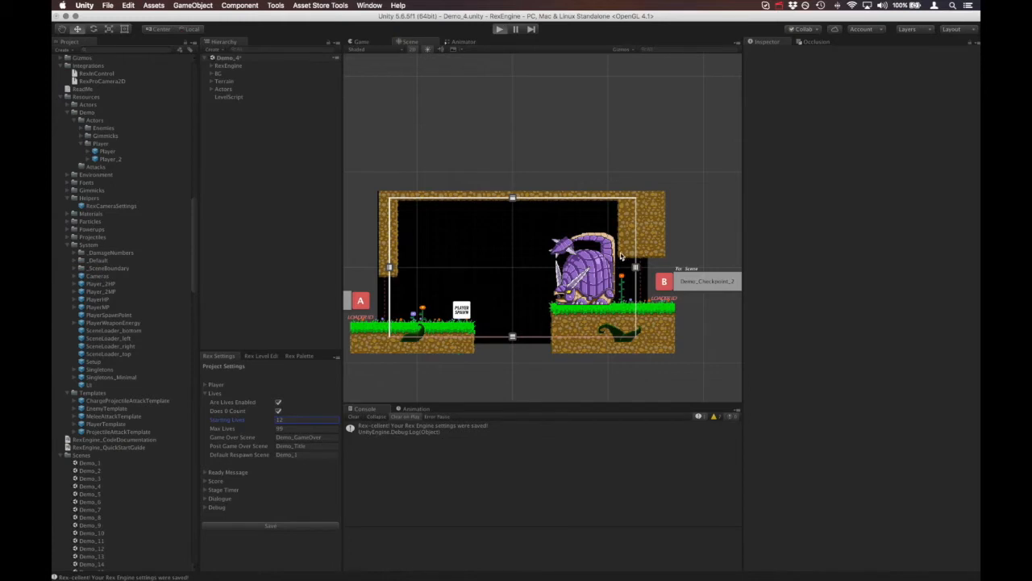
left_click(499, 29)
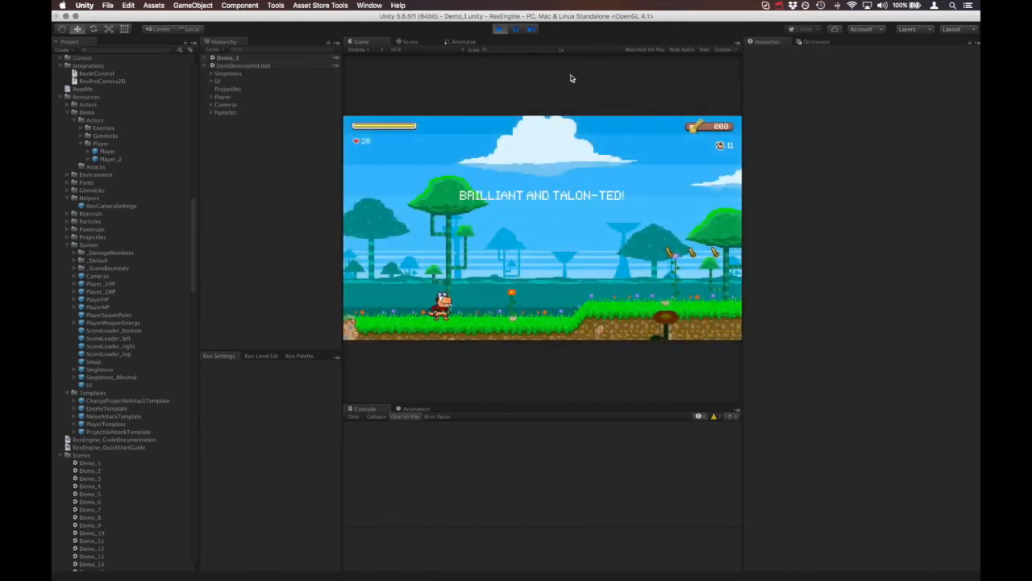
left_click(500, 29)
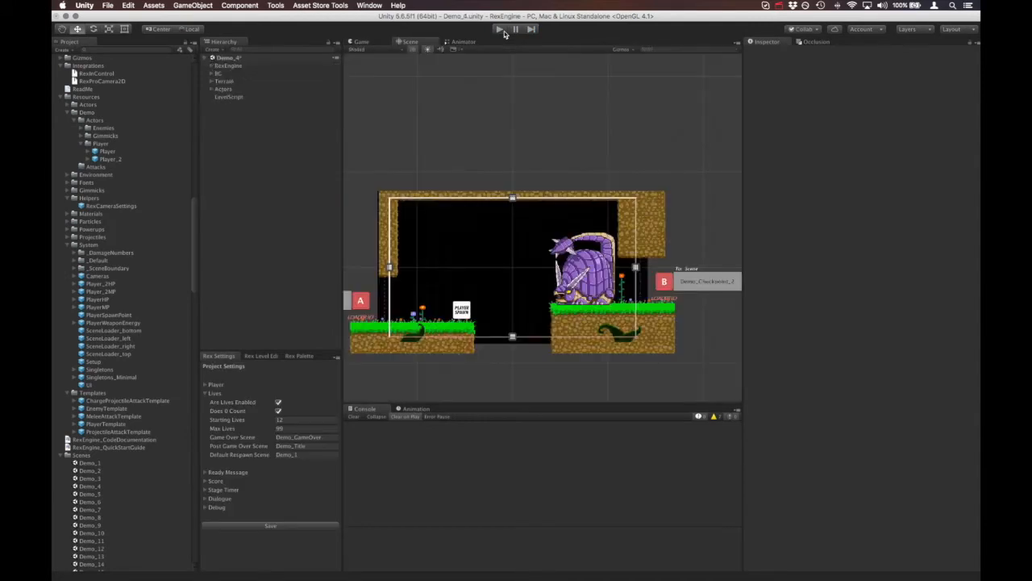
Set Starting Lives to 3 and Default Respawn Scene to Demo_2, save, and play-test
left_click(307, 419)
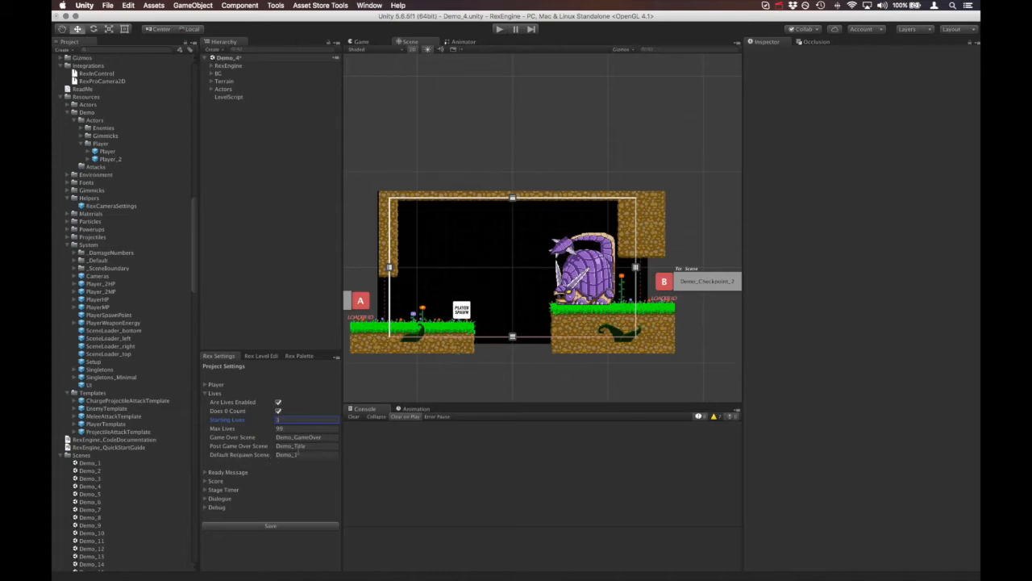
left_click(306, 454)
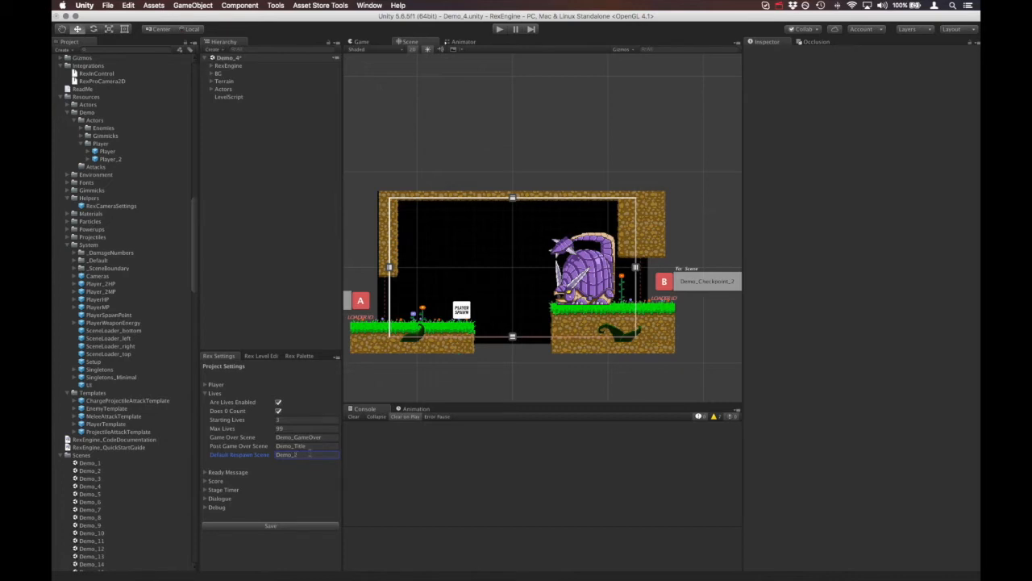
left_click(271, 526)
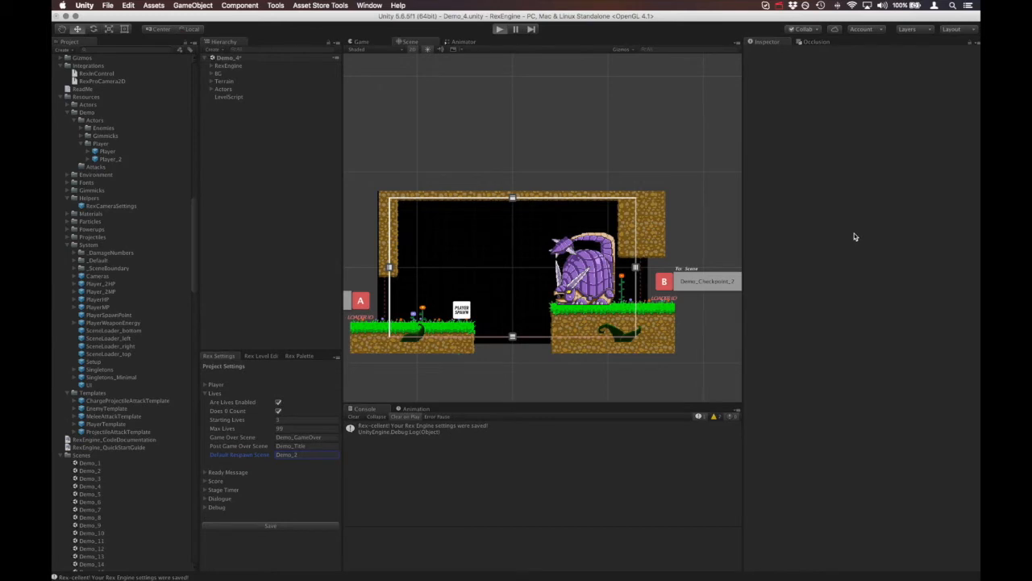
left_click(498, 29)
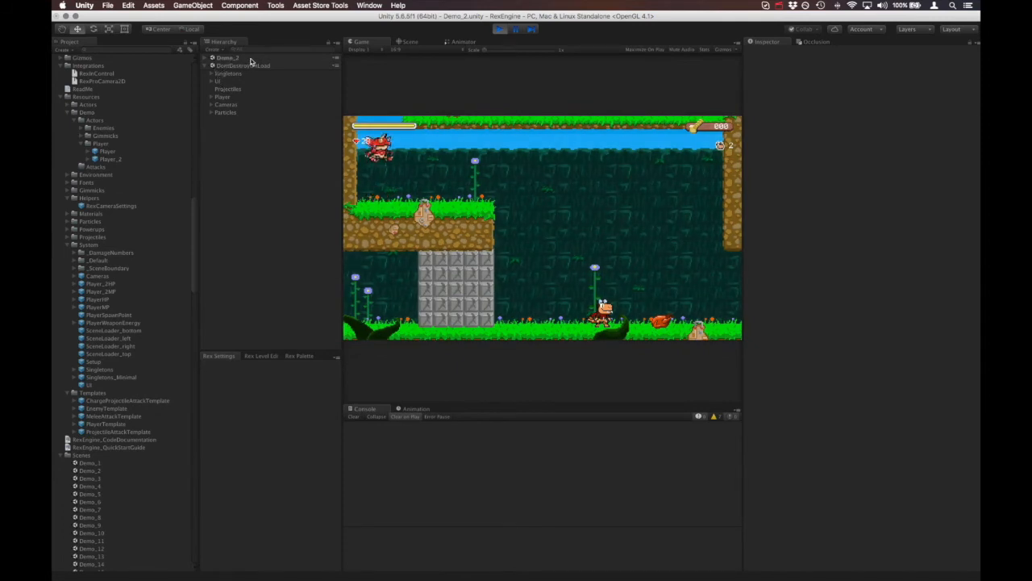
left_click(498, 29)
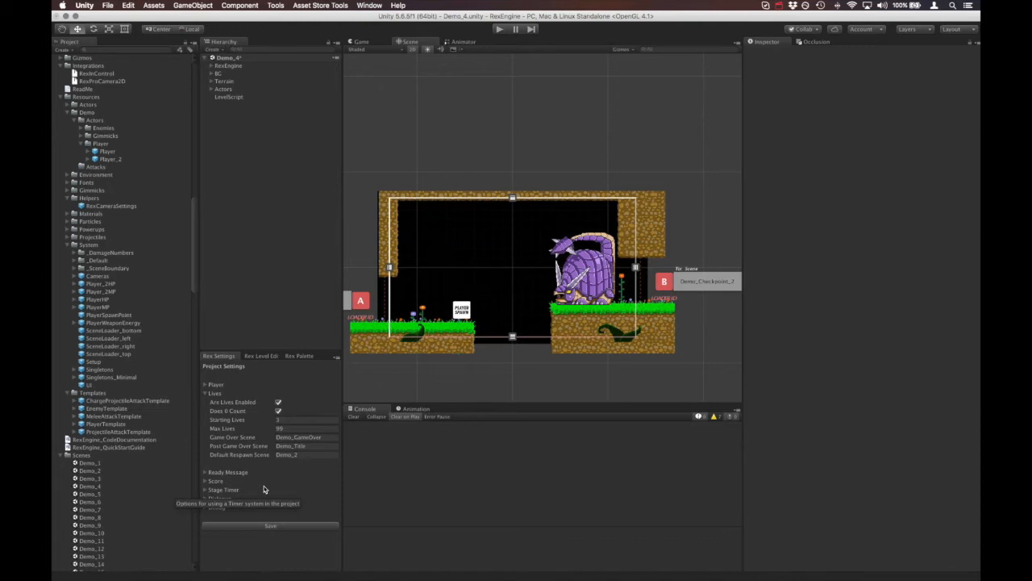
Inspect the Checkpoint from the palette's Gimmick prefabs, then clear the selection
left_click(299, 355)
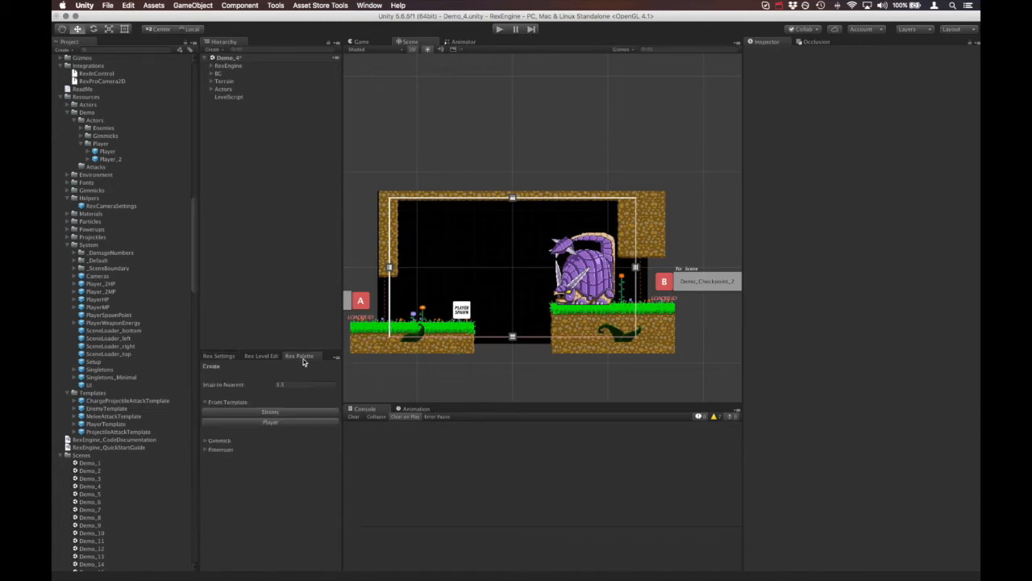
left_click(218, 440)
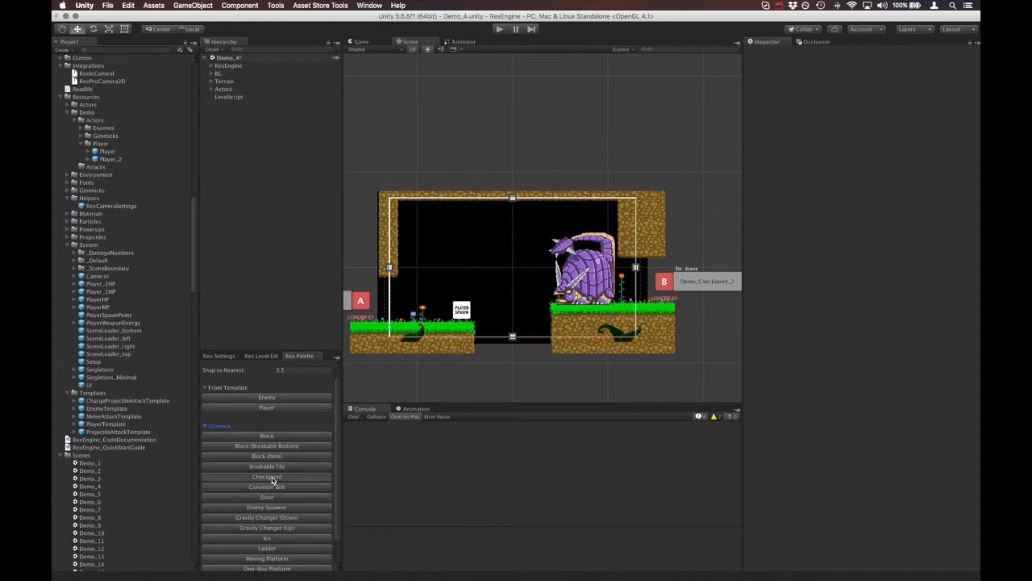
left_click(267, 477)
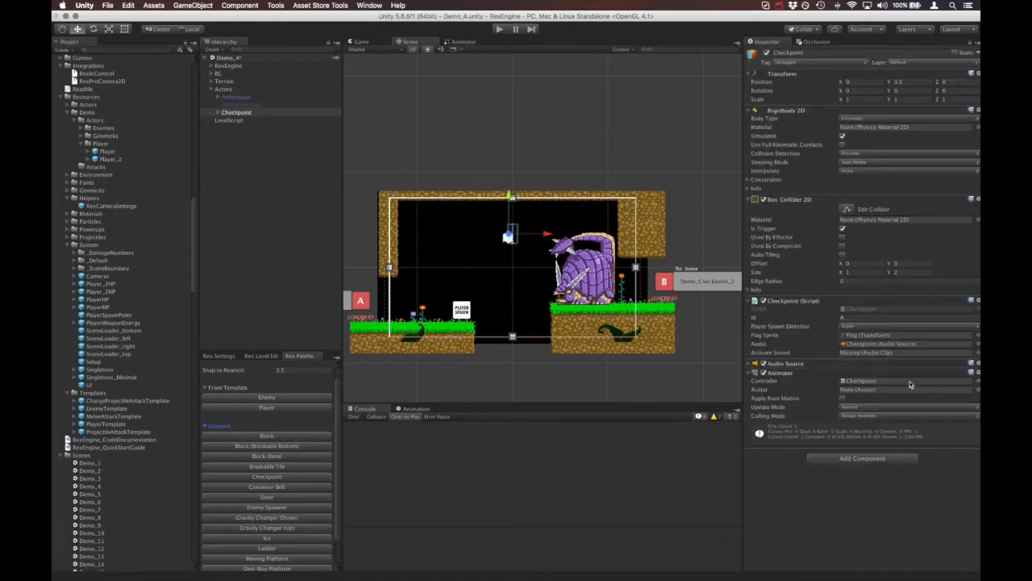
mouse_move(894, 360)
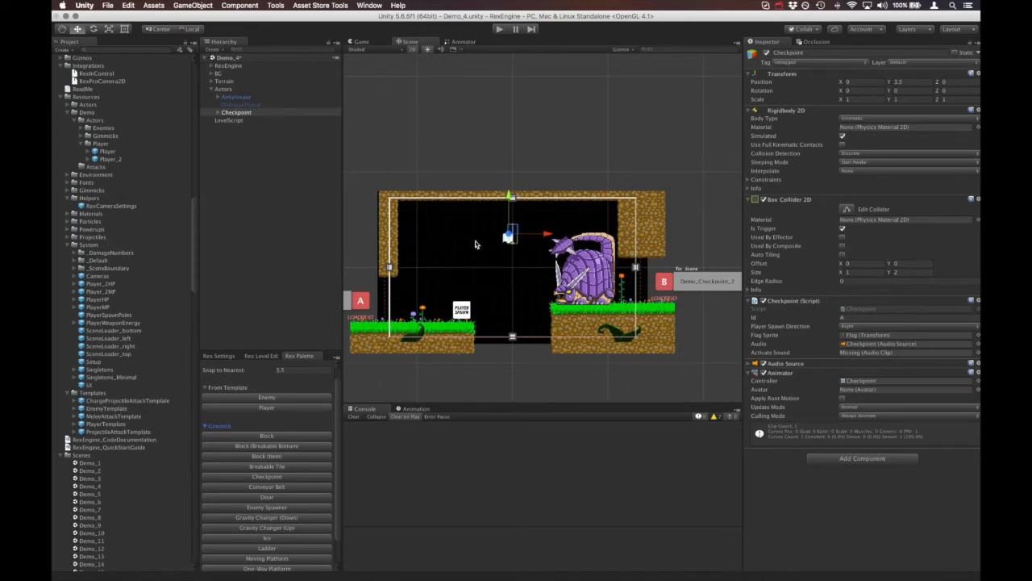
left_click(237, 112)
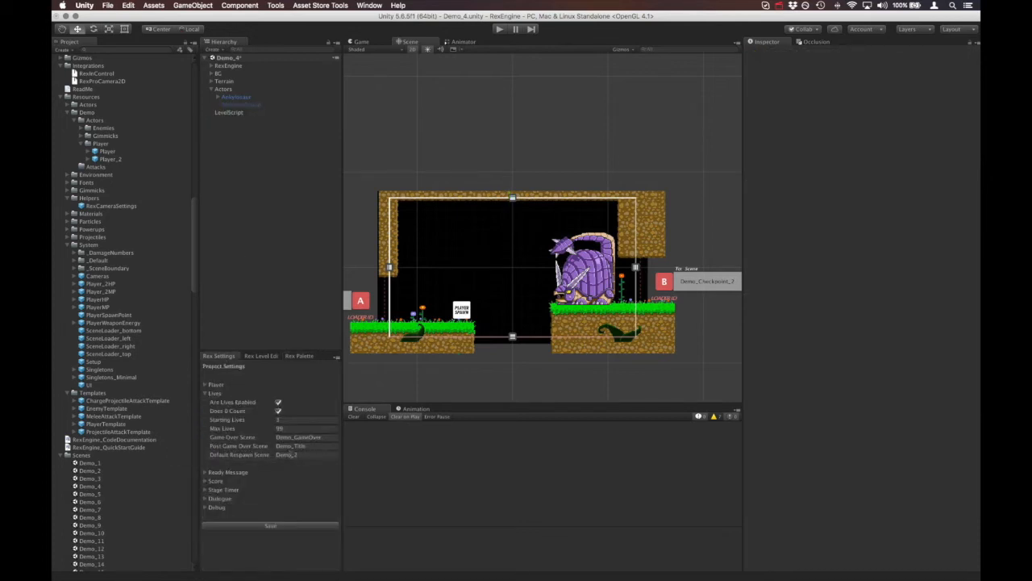
Check Default Respawn Scene, then open the Game Over scene, raising the save-changes prompt
left_click(306, 455)
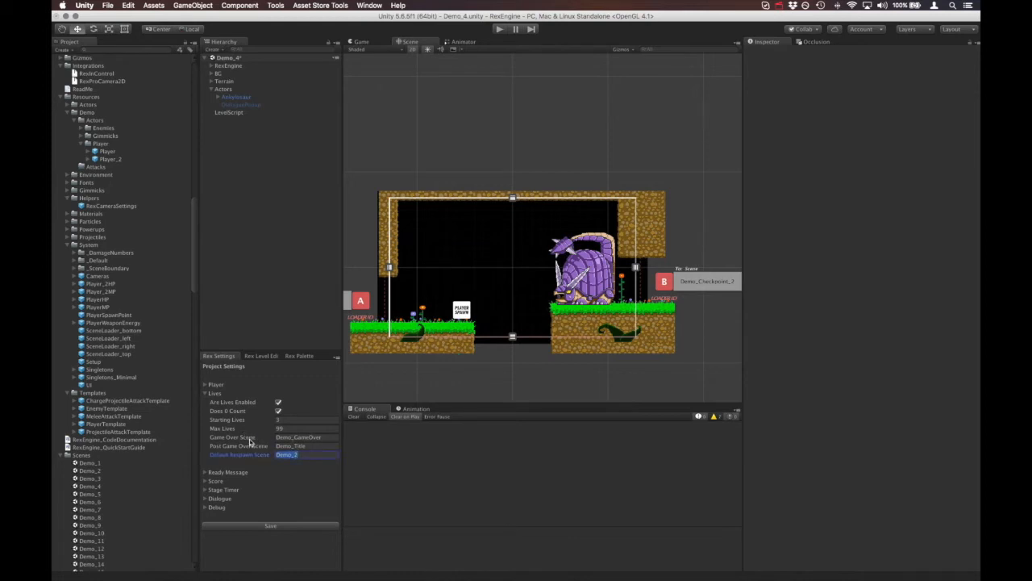
left_click(307, 437)
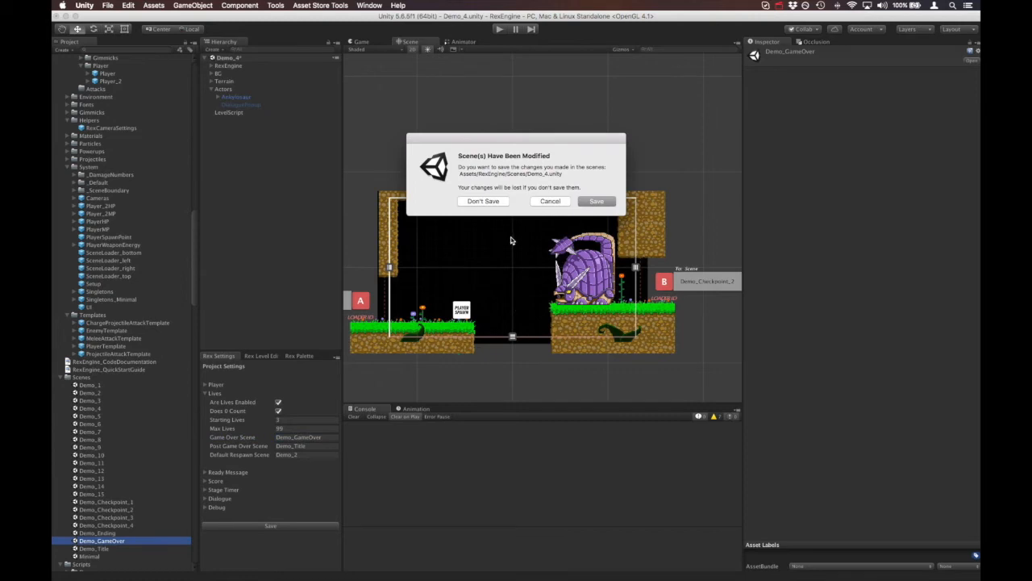
Dismiss the unsaved-changes prompt so Demo_GameOver loads with its GAME OVER text
left_click(484, 201)
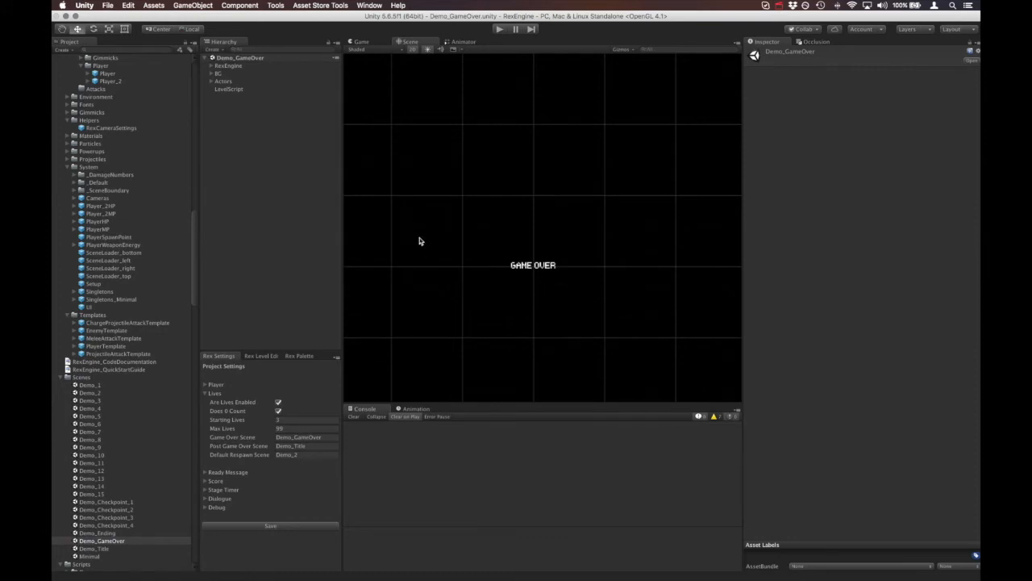
mouse_move(308, 258)
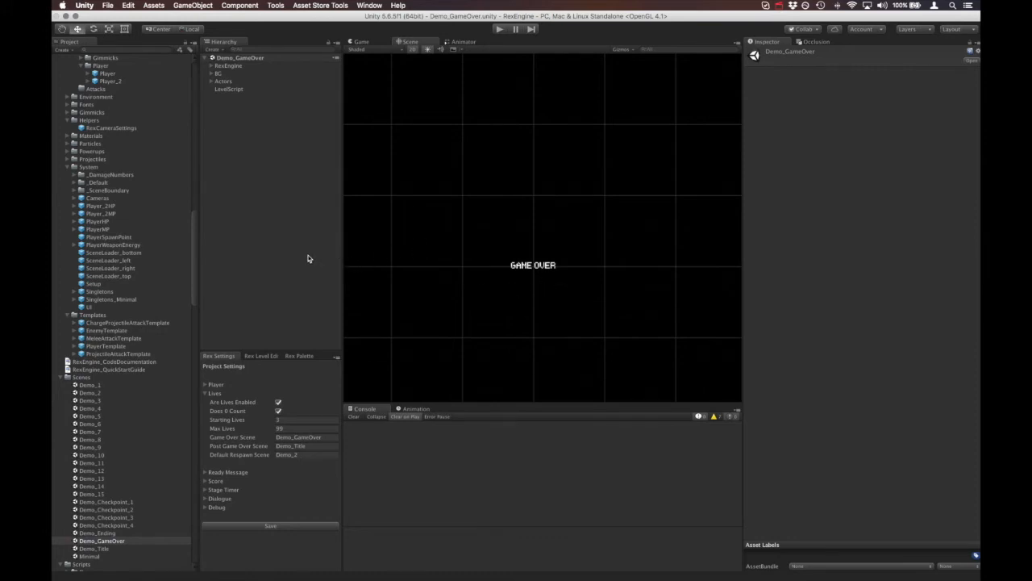
mouse_move(348, 383)
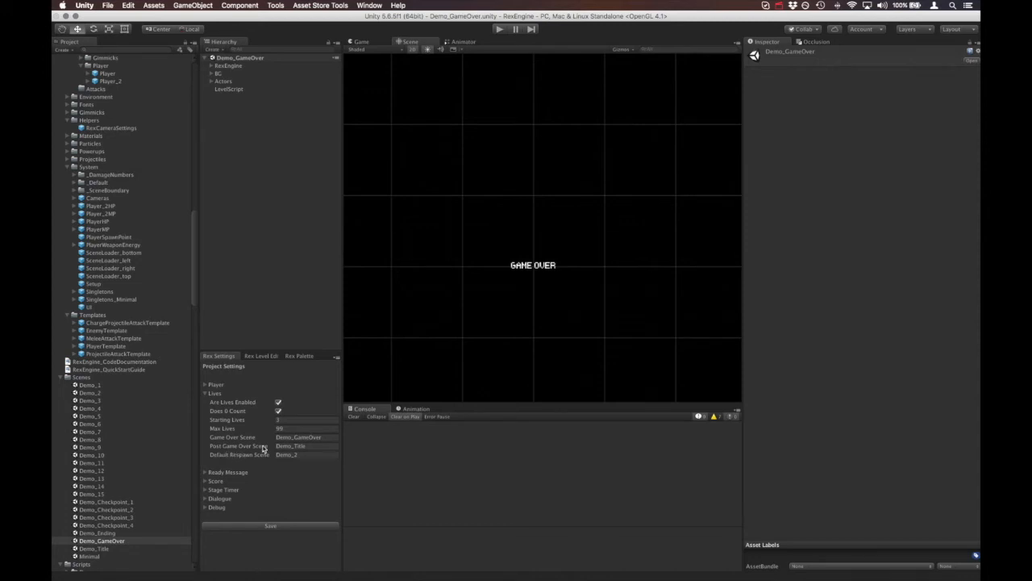
mouse_move(262, 458)
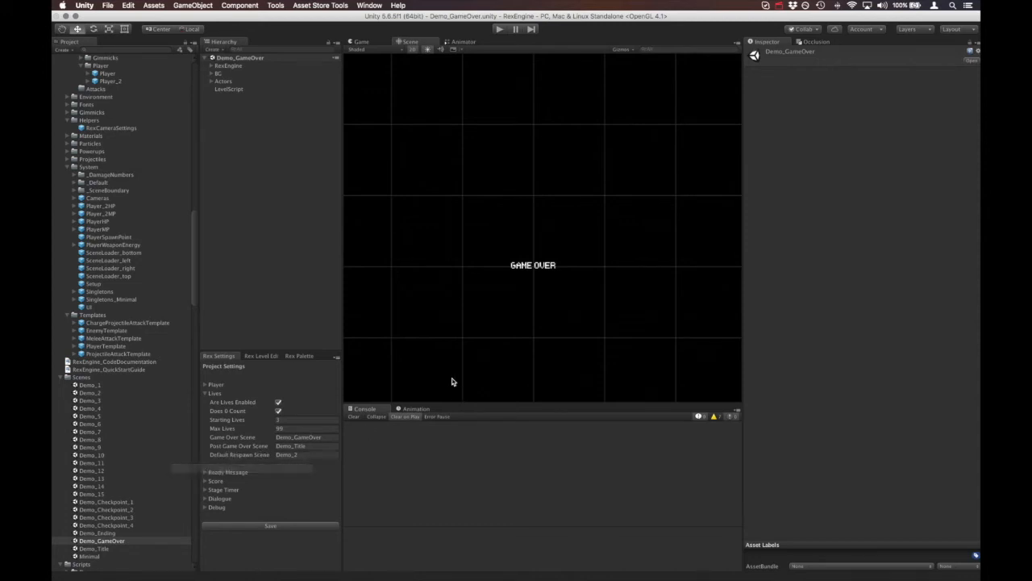
mouse_move(486, 305)
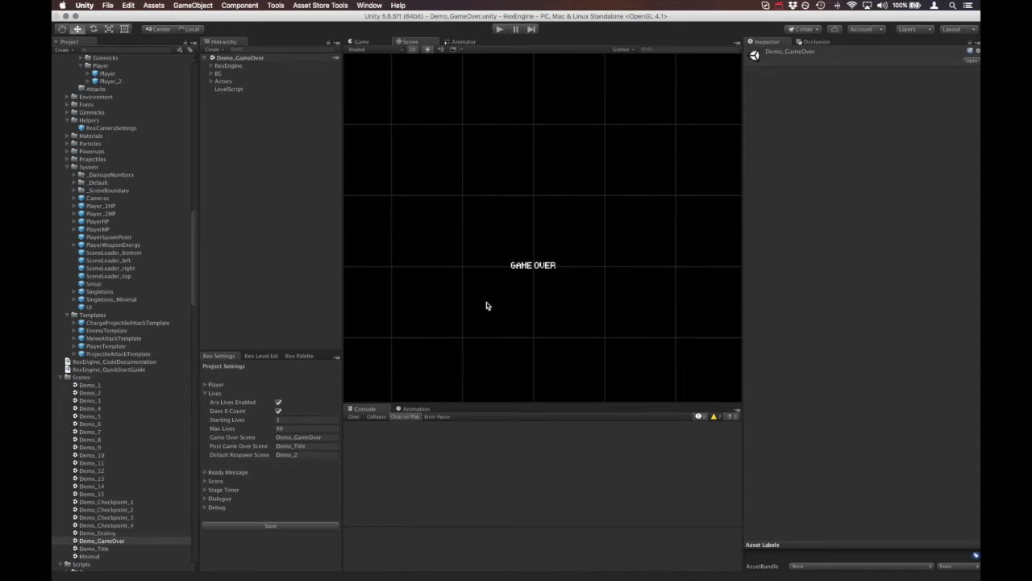
left_click(307, 446)
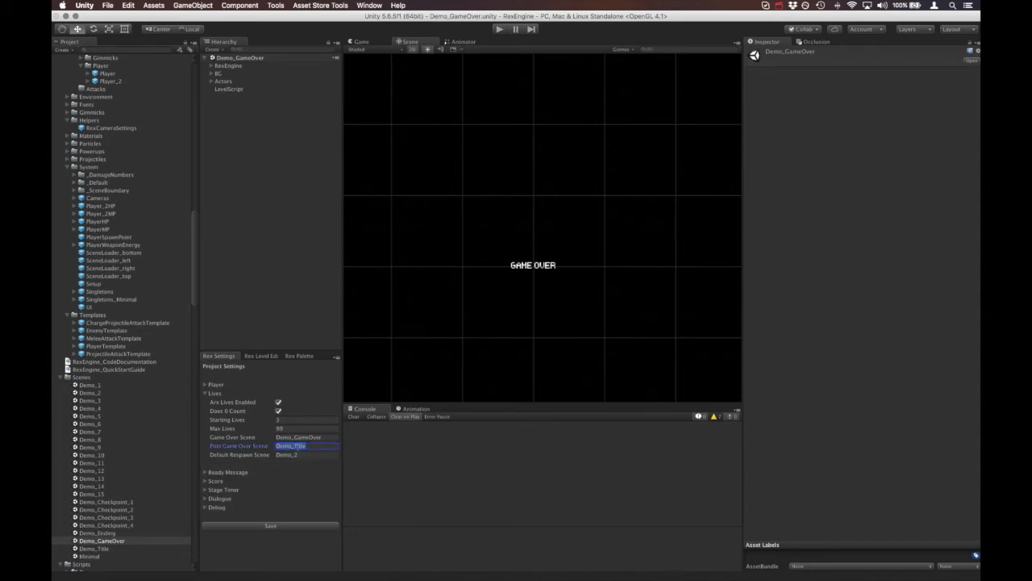
mouse_move(383, 424)
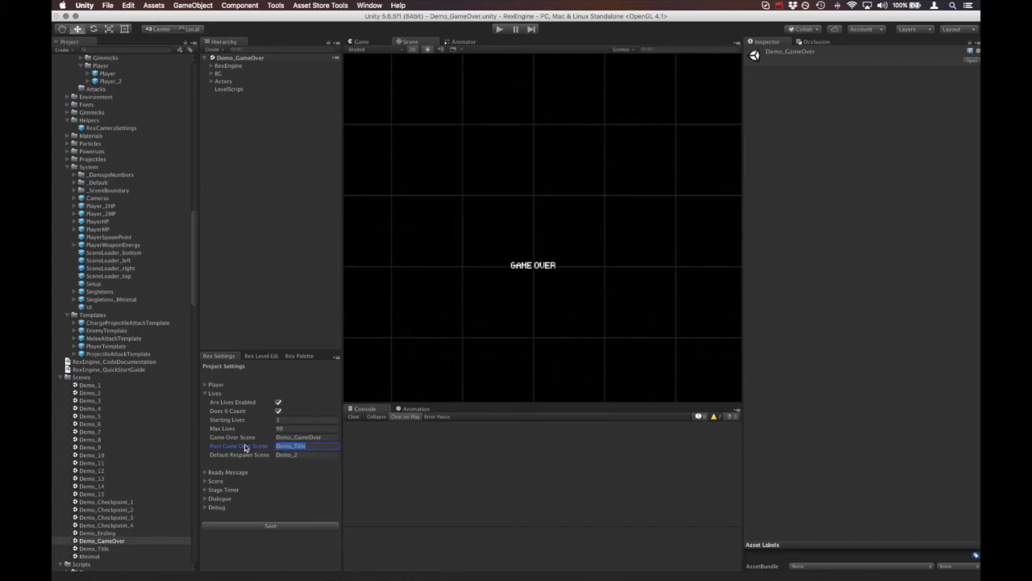
mouse_move(246, 446)
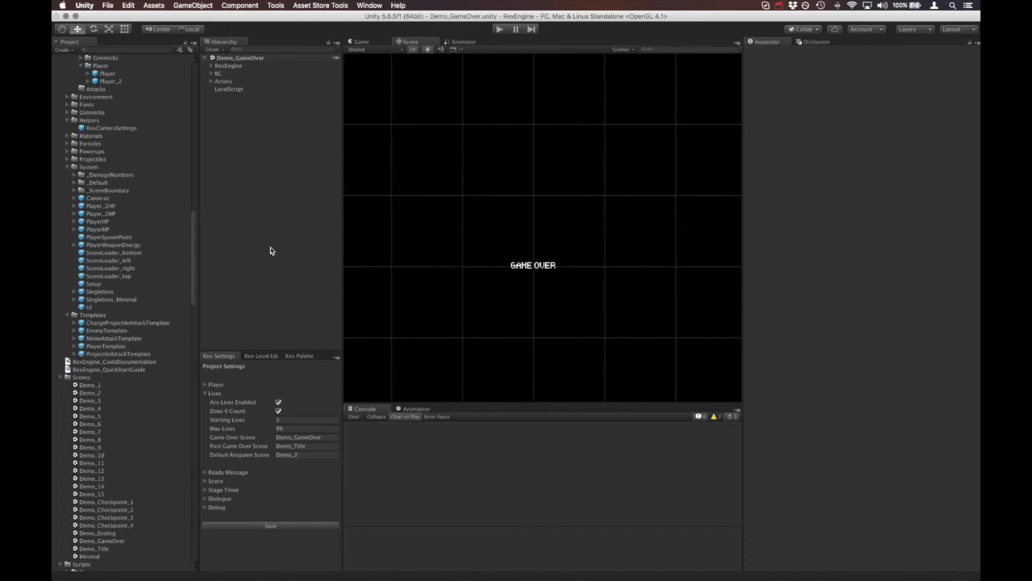
mouse_move(291, 212)
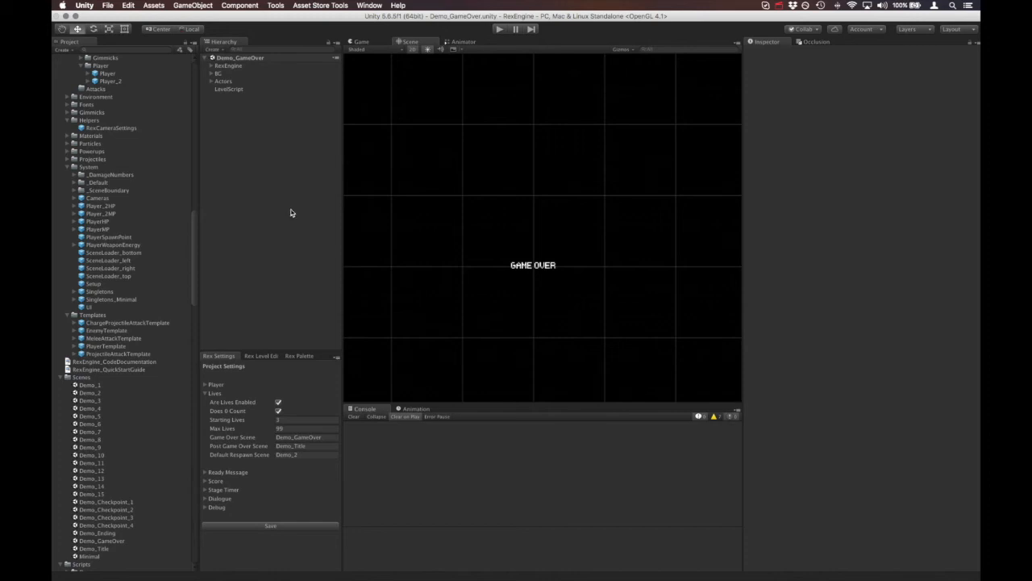
mouse_move(106, 388)
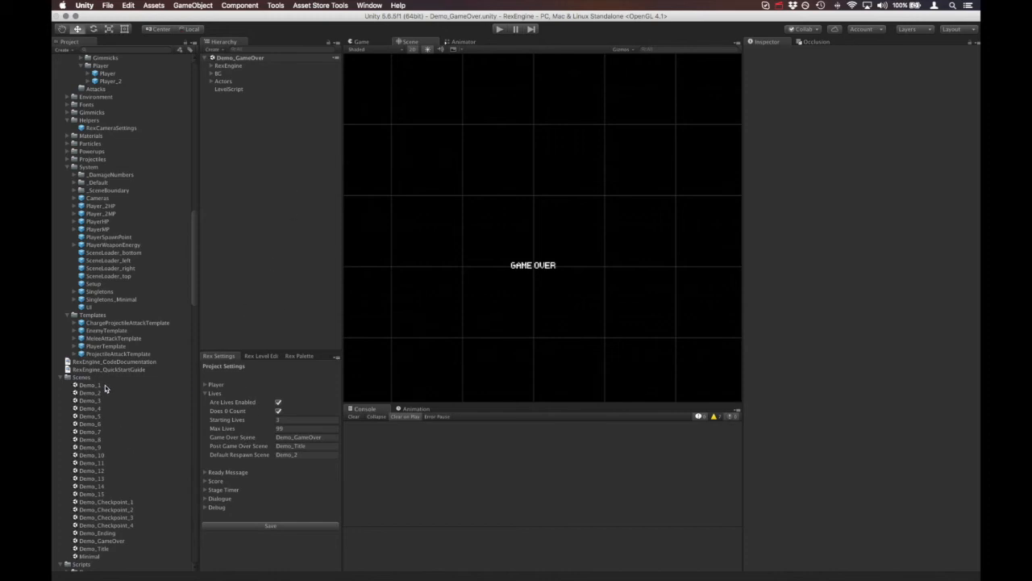
Open the Demo_1 scene and select the System folder under Resources
double_click(89, 385)
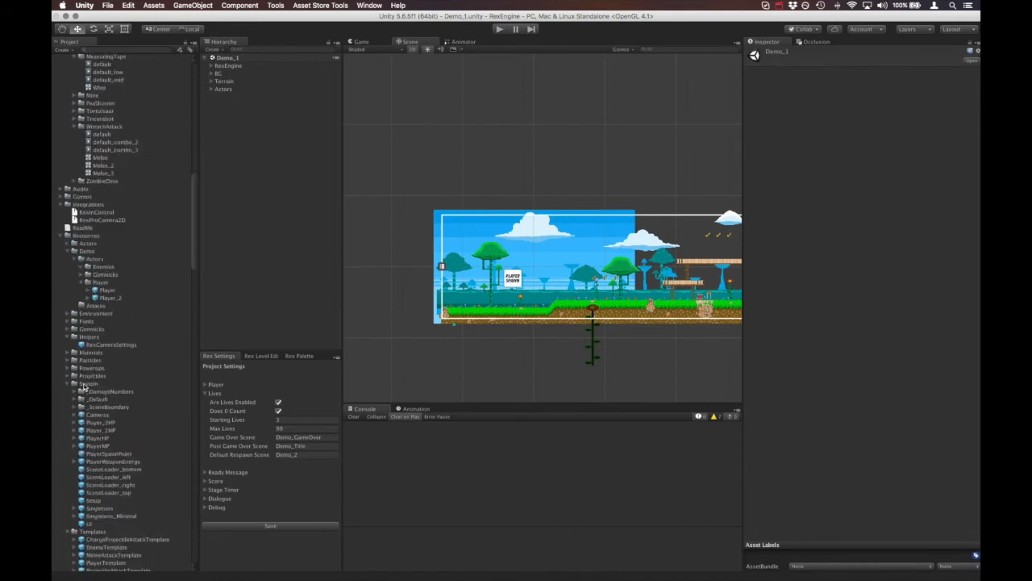
left_click(89, 265)
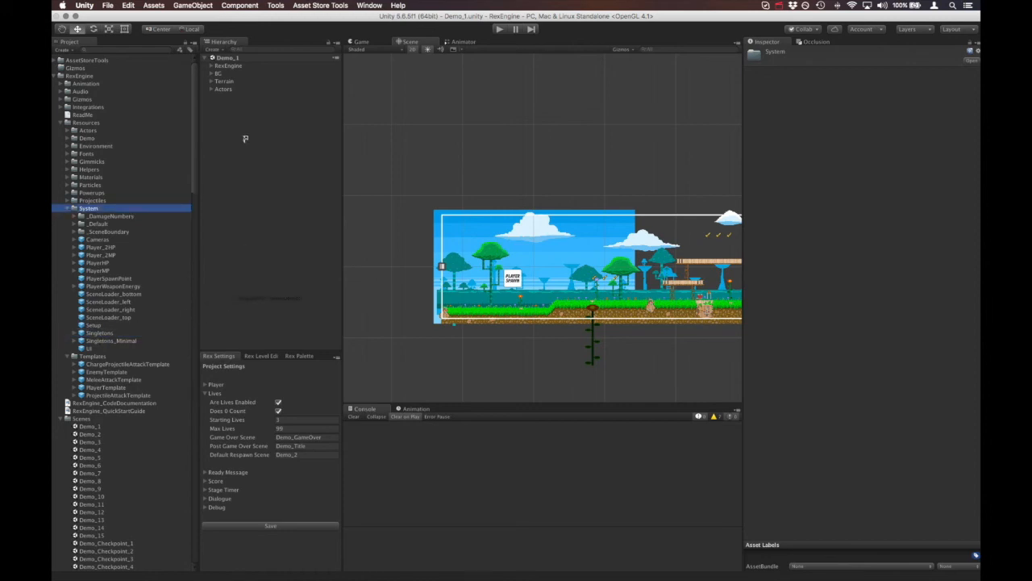
Add Singletons to Demo_1 and select its LivesManager, showing 3 lives and Demo_2 respawn
left_click(227, 97)
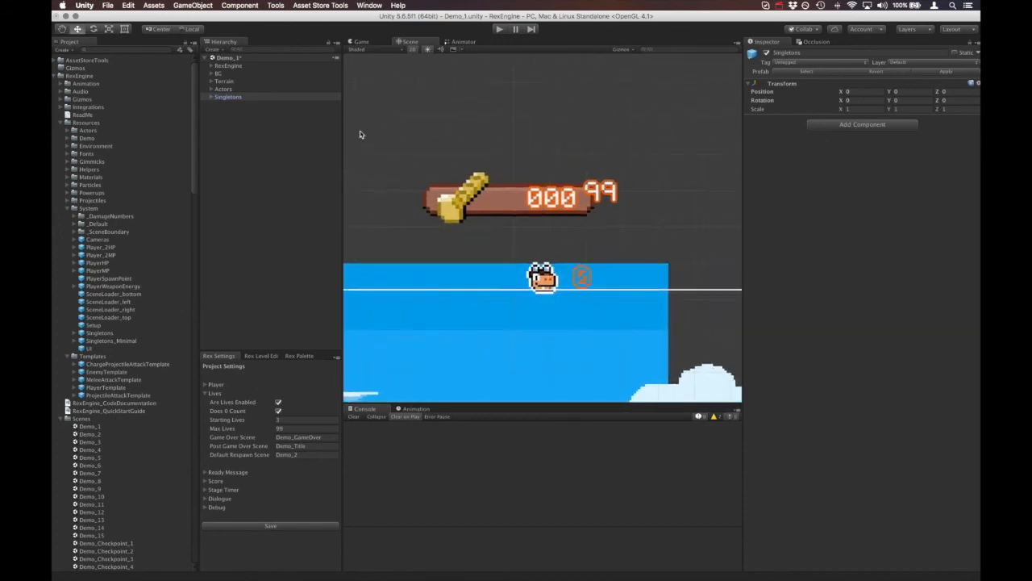
left_click(211, 96)
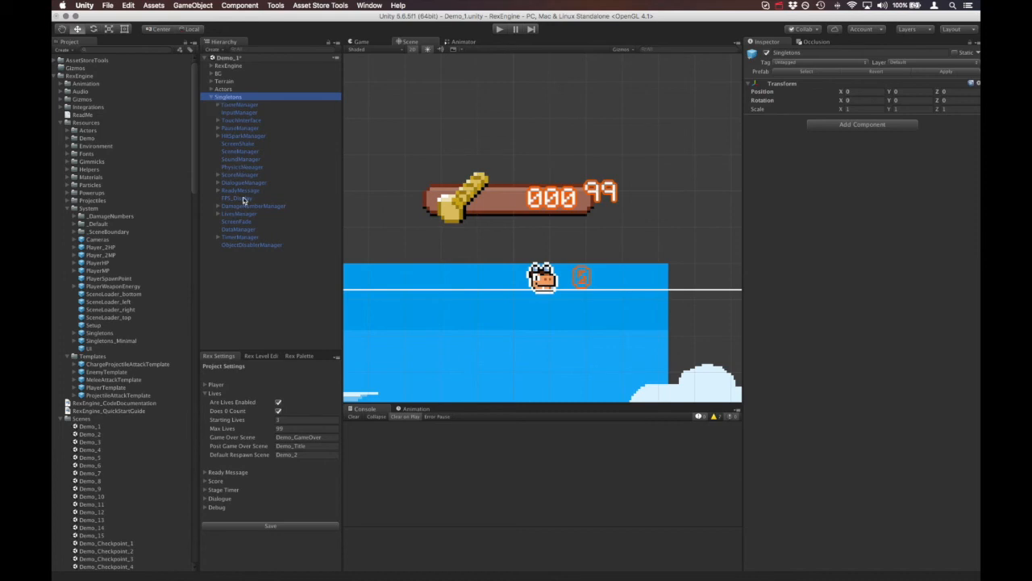
left_click(240, 214)
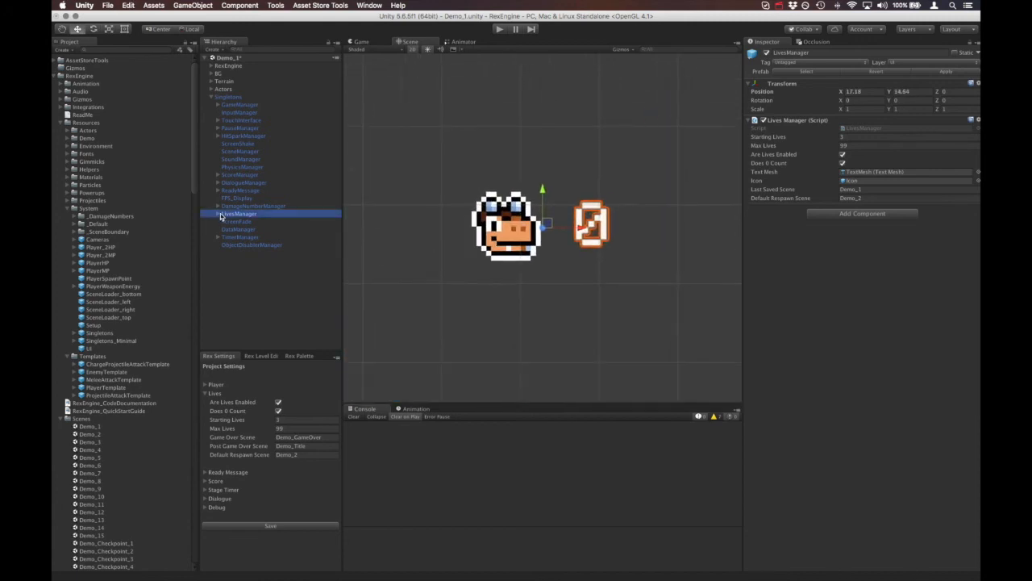
Inspect LivesManager's Icon sprite and TextMesh, then remove Singletons from the level
left_click(217, 214)
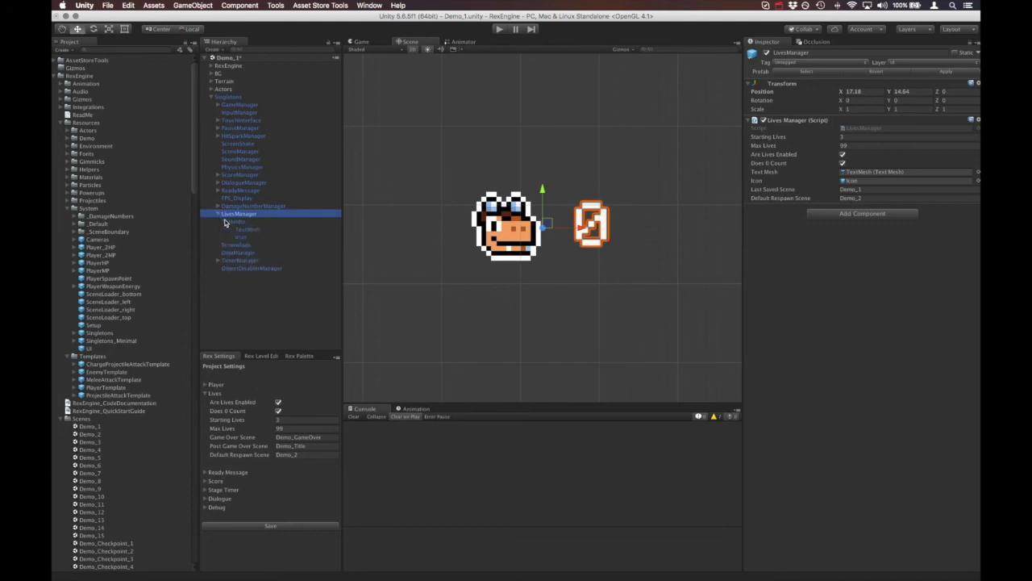
mouse_move(246, 242)
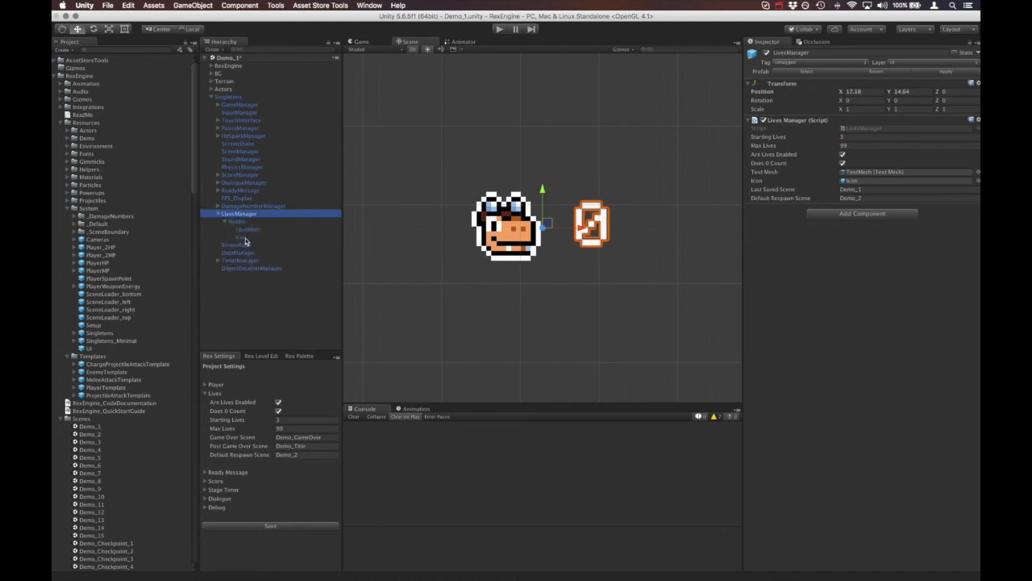
left_click(238, 237)
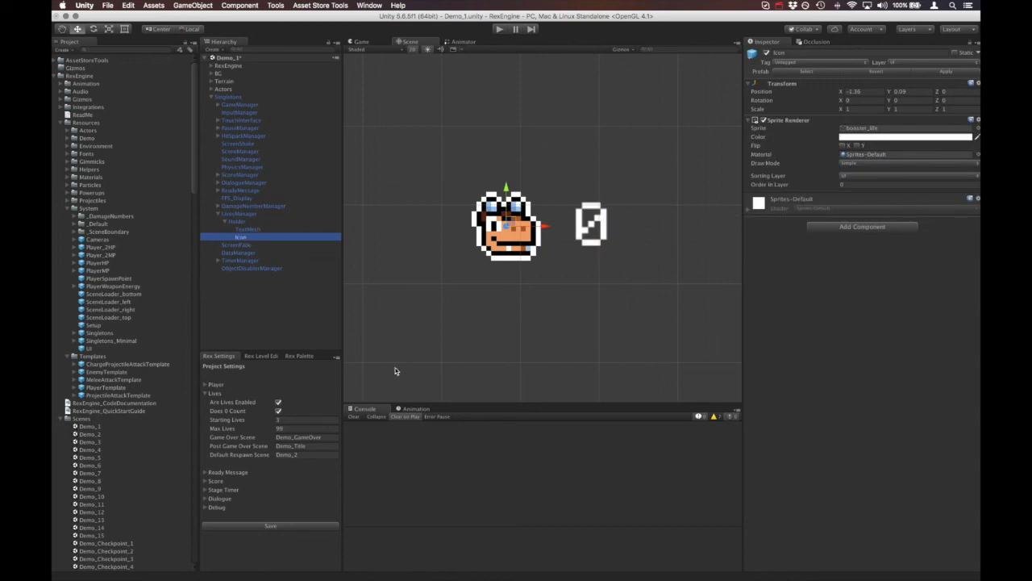
mouse_move(602, 281)
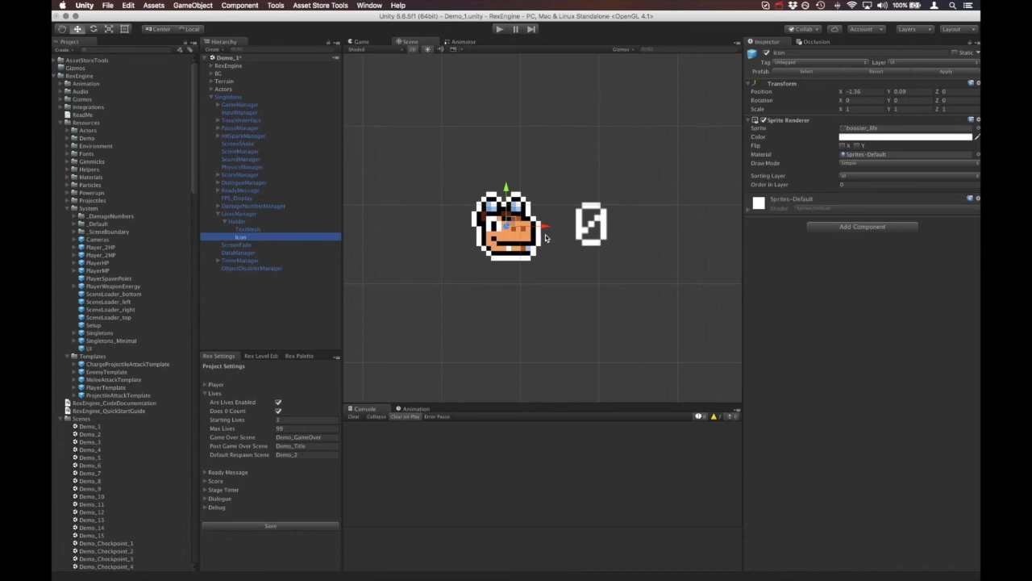
left_click(248, 229)
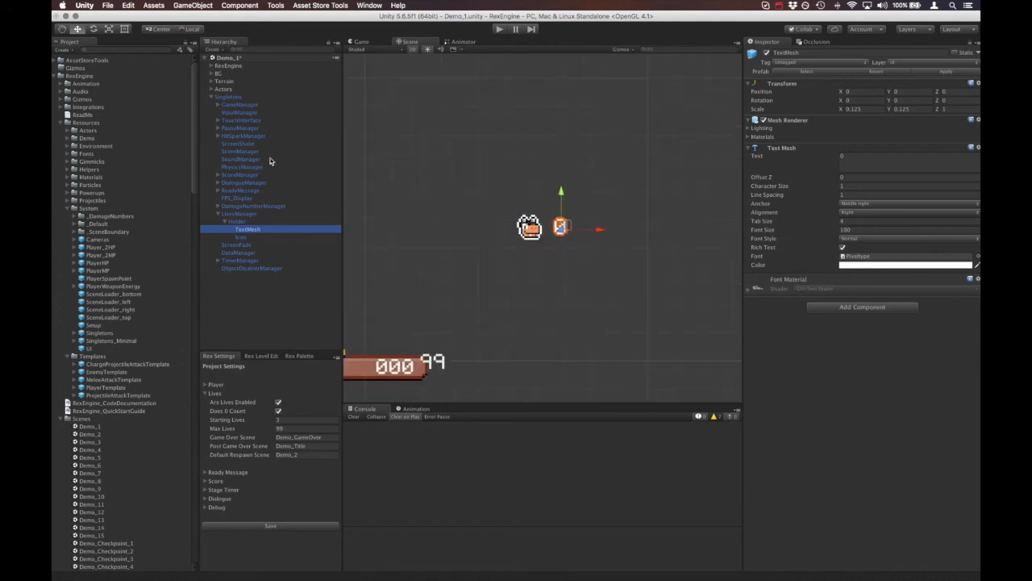
left_click(228, 97)
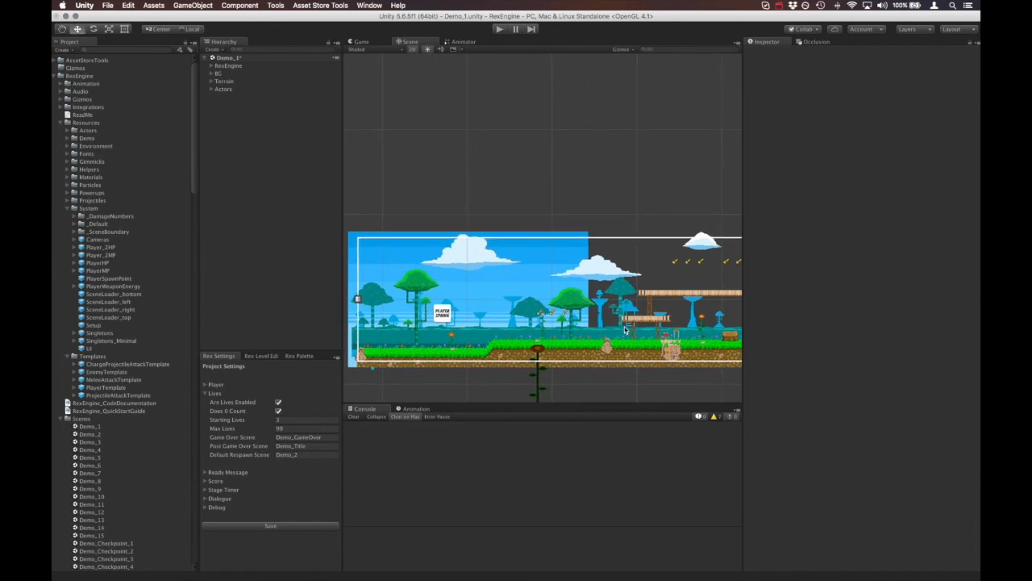
mouse_move(595, 195)
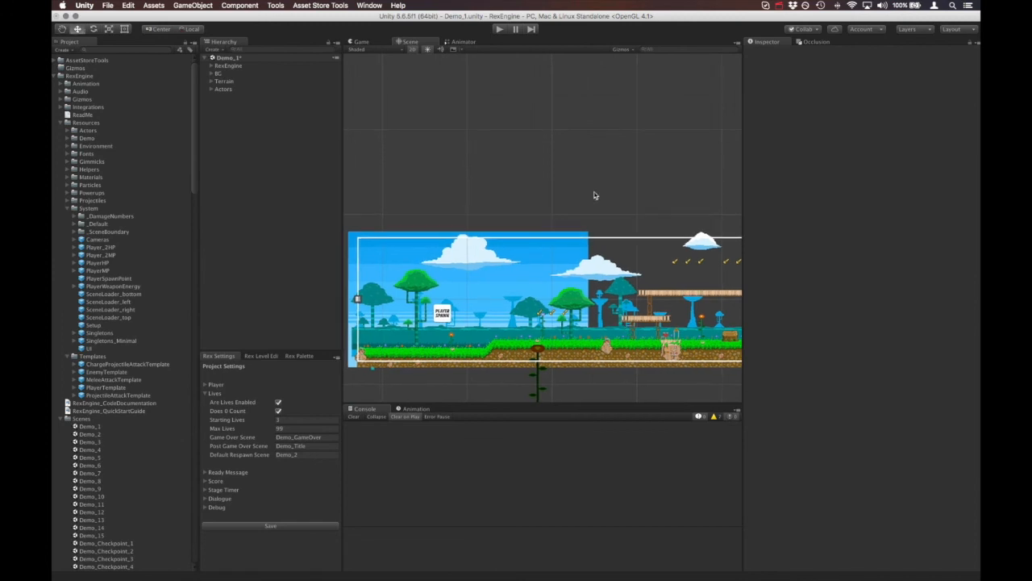